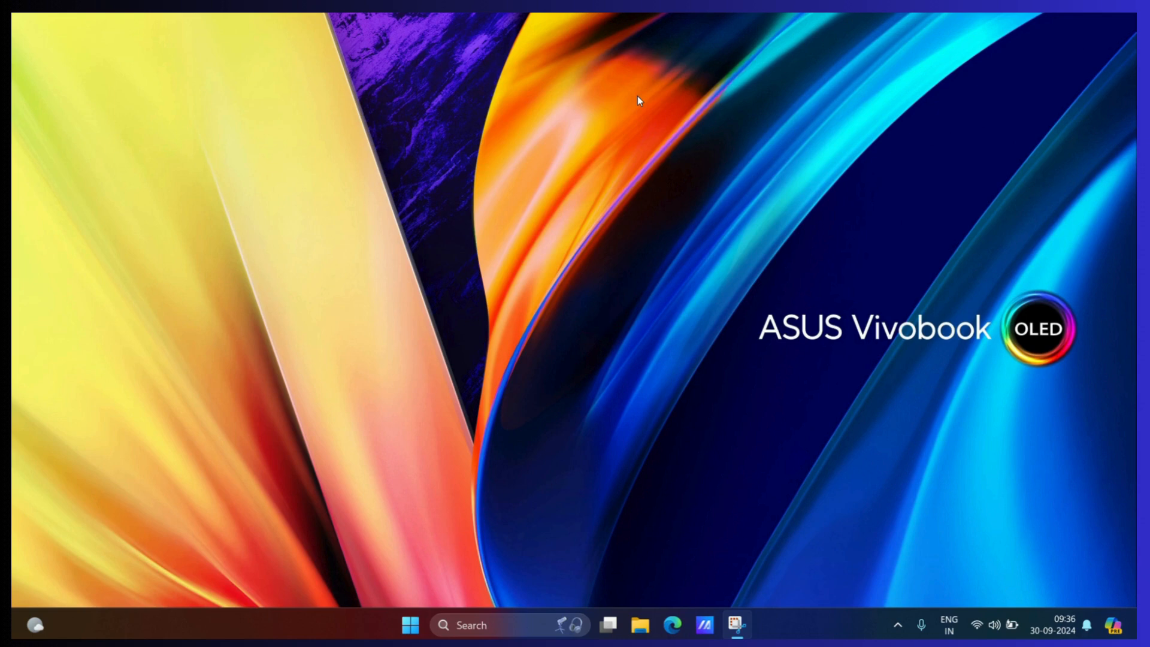
mouse_move(518, 62)
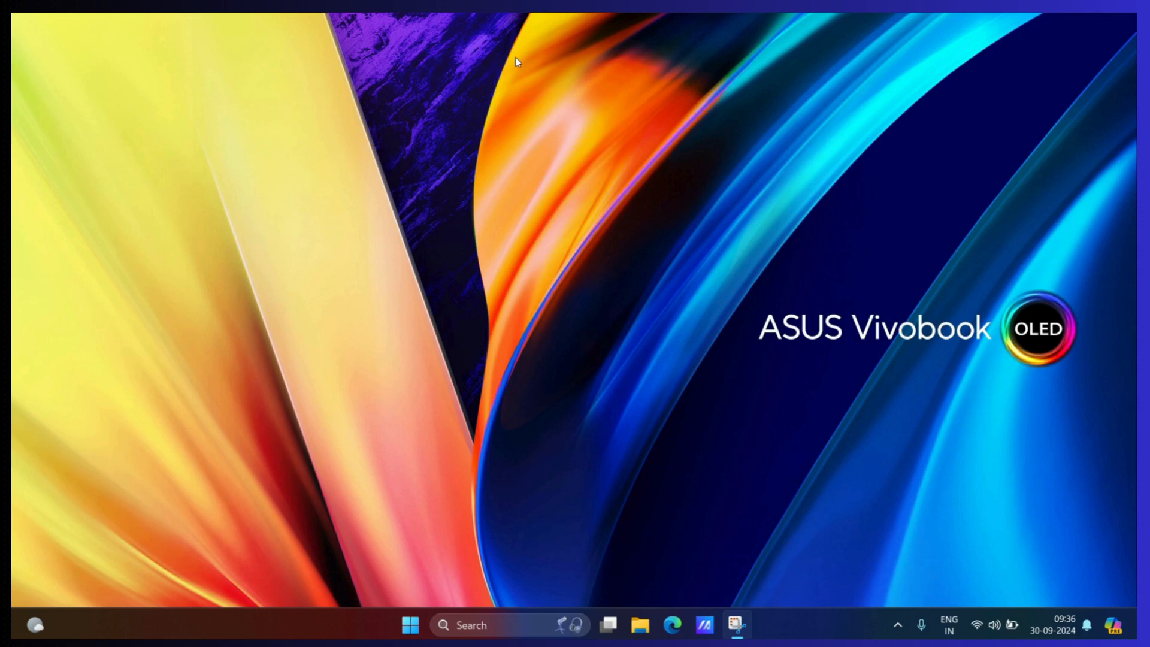
mouse_move(476, 43)
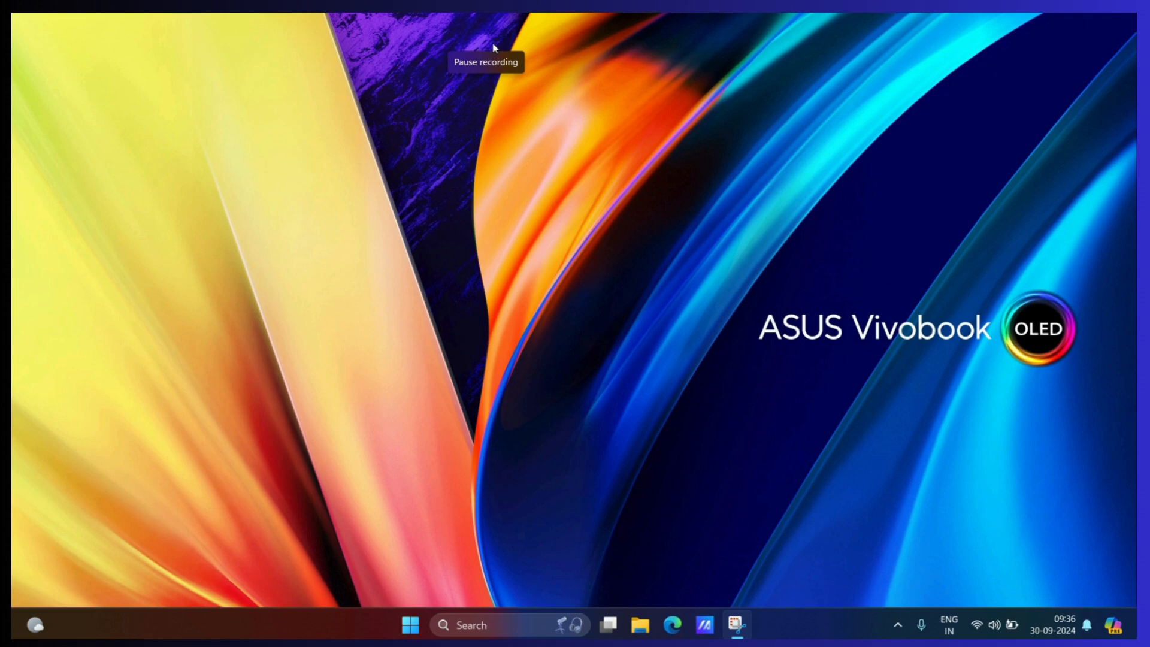
mouse_move(649, 359)
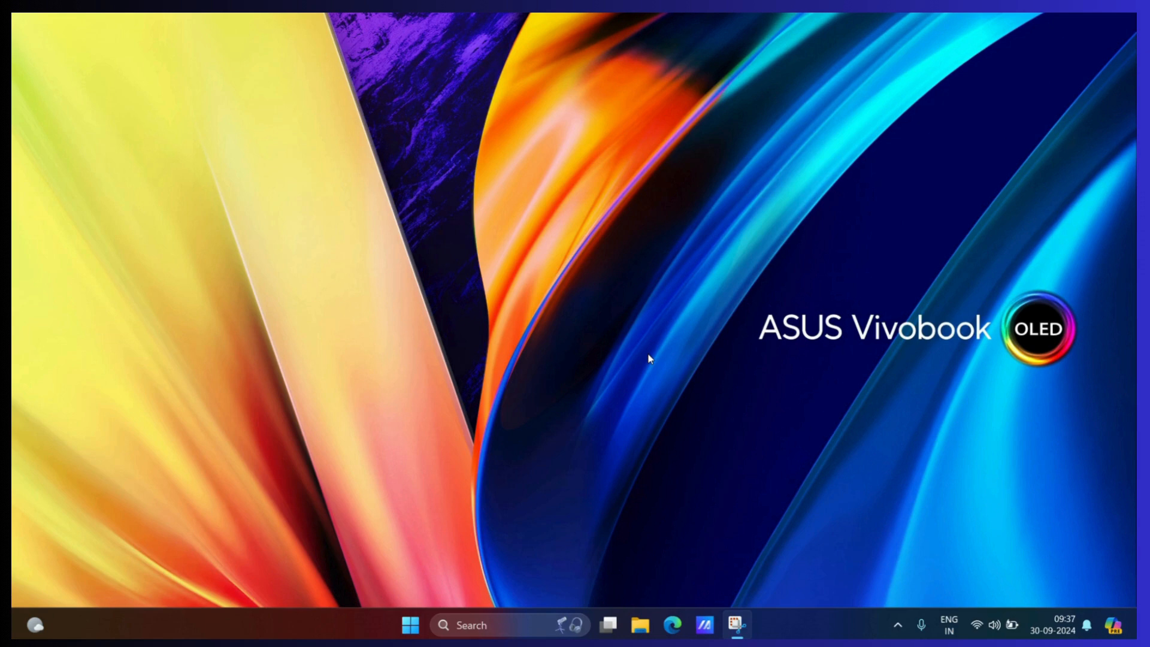
mouse_move(676, 551)
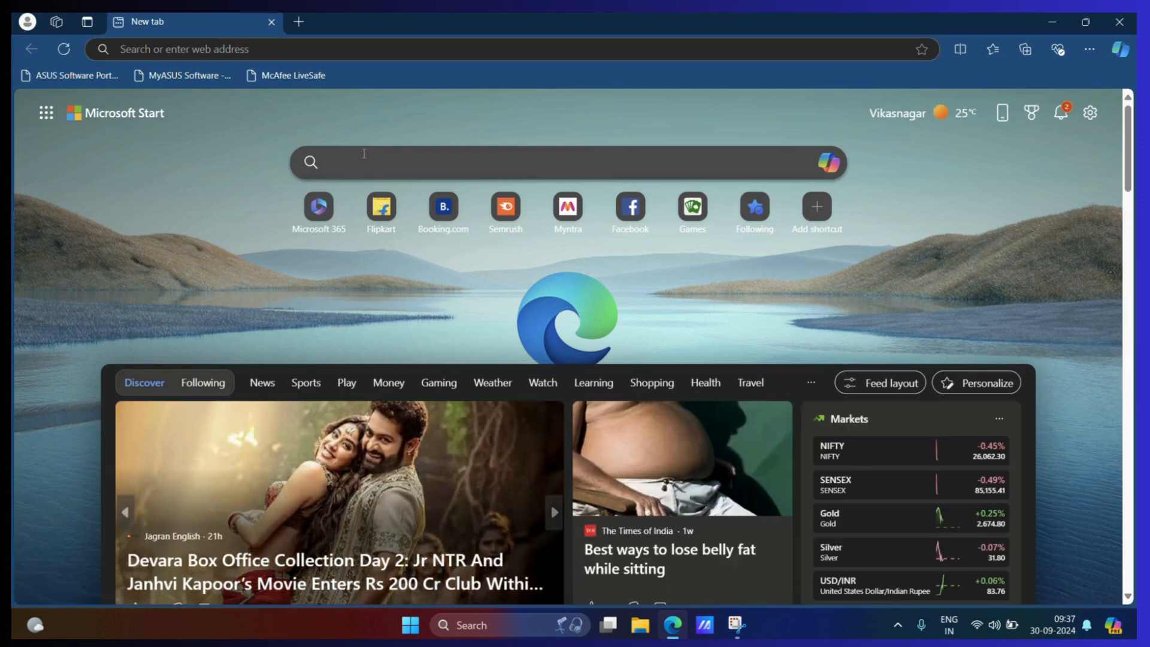
Search Bing for 'download Chrome' and bring Google's Download Chrome result into view.
type("download Chrome")
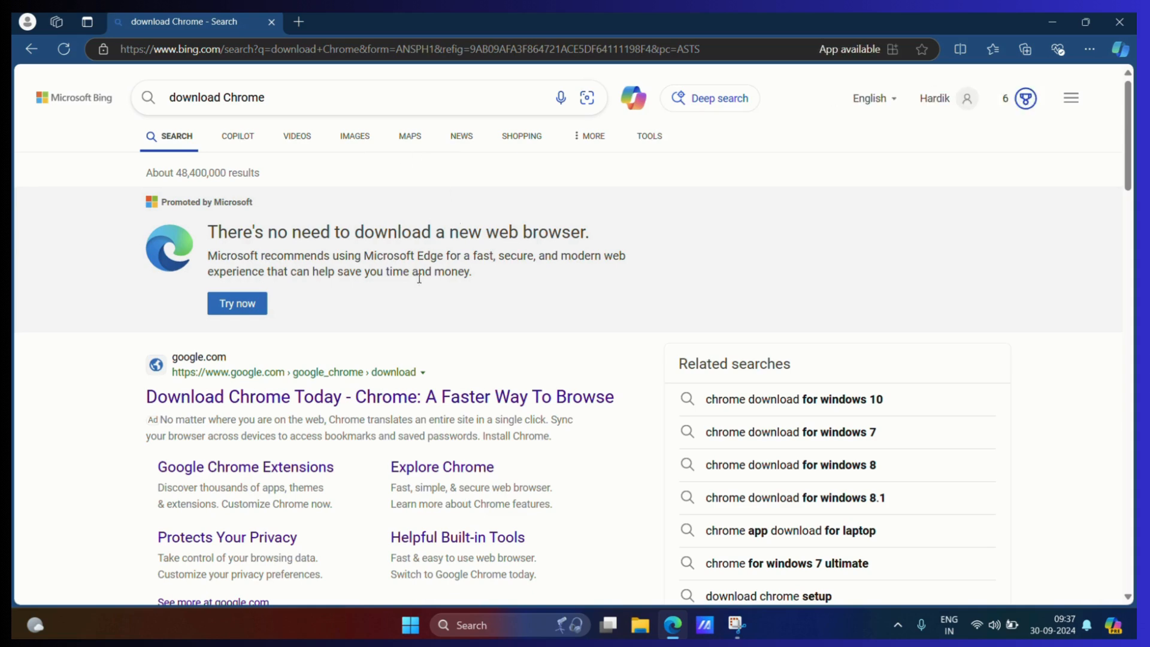
scroll("down", 3)
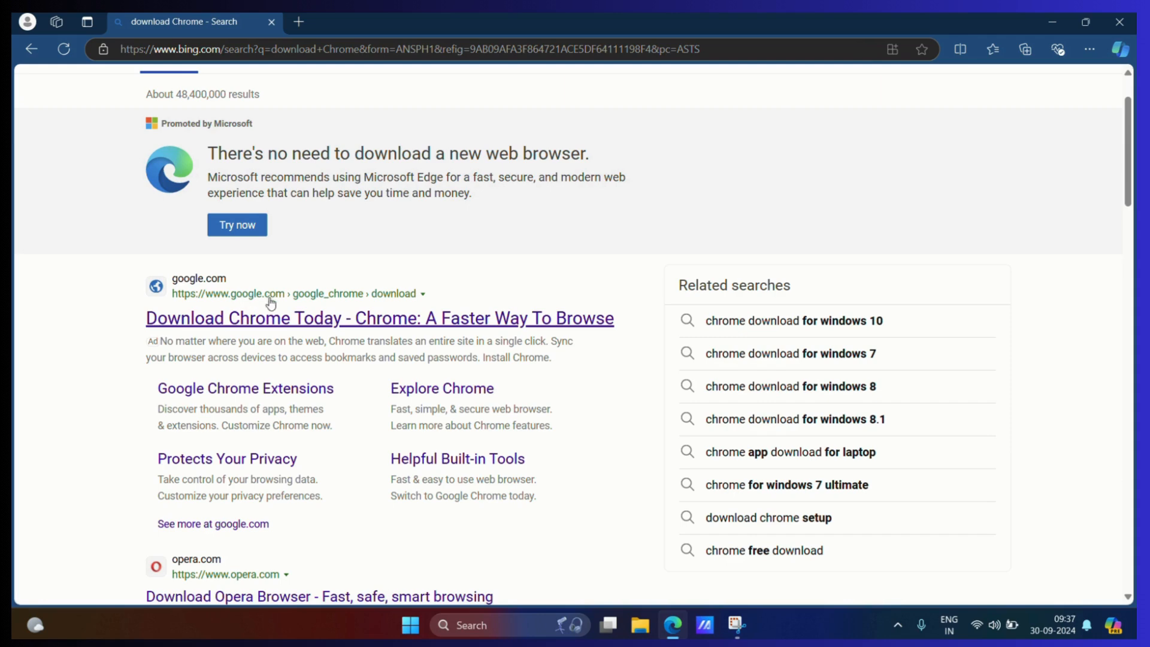
Go to Google's Download Chrome page and download ChromeSetup.exe, reaching 'Thanks for downloading'.
left_click(380, 318)
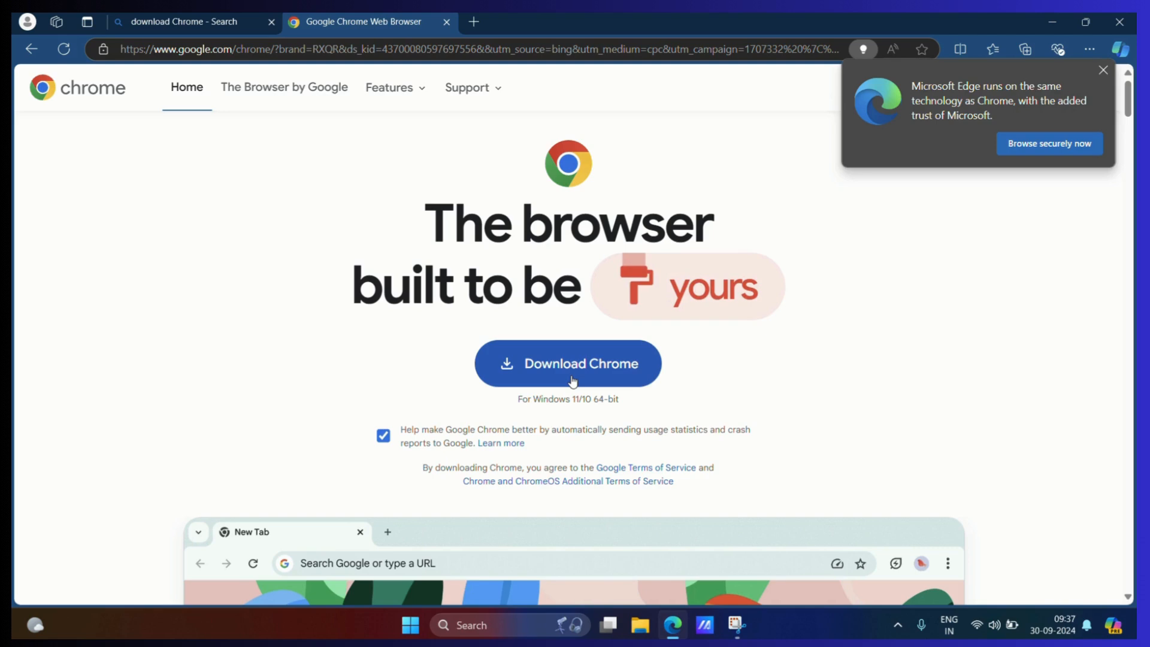
left_click(566, 363)
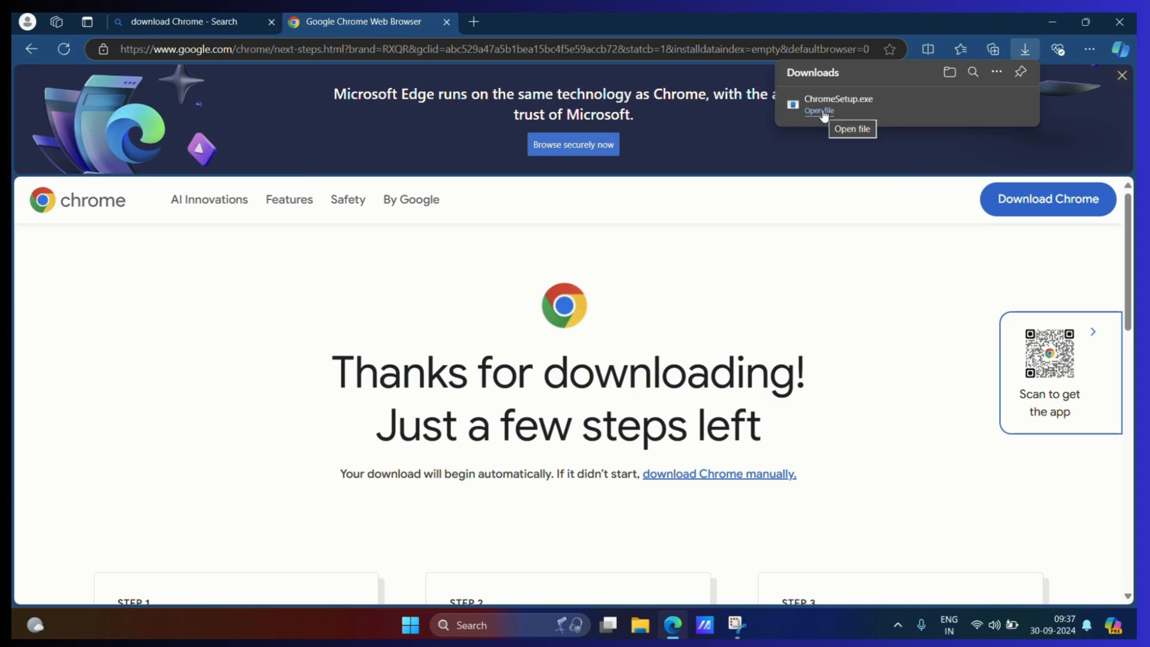
mouse_move(846, 107)
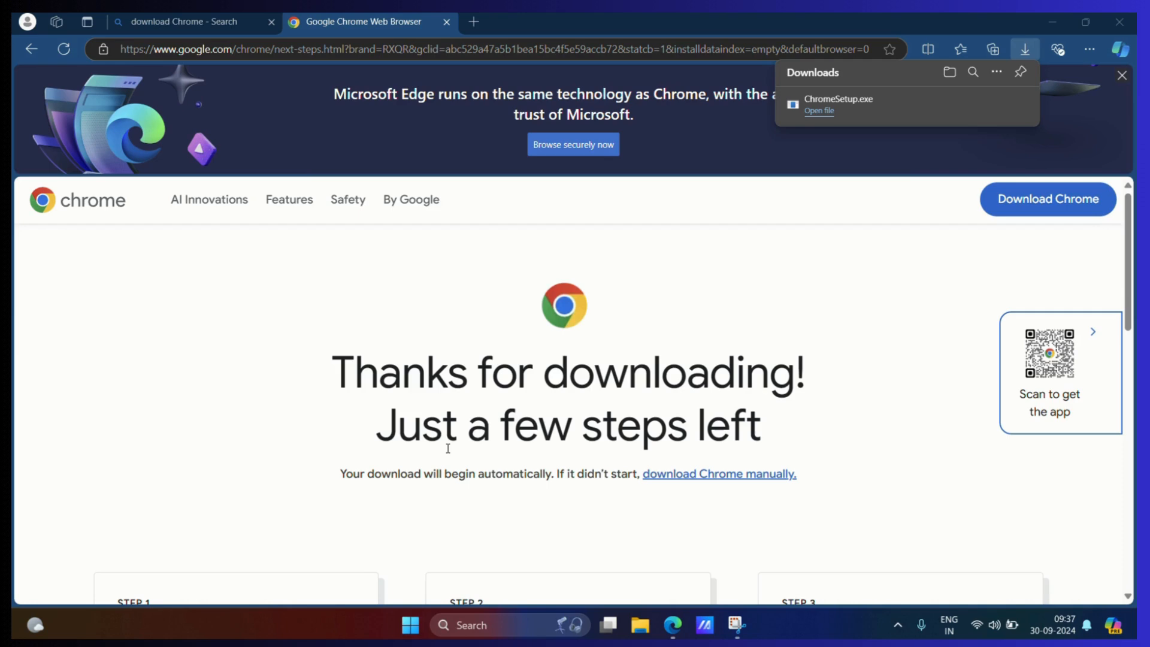
mouse_move(552, 571)
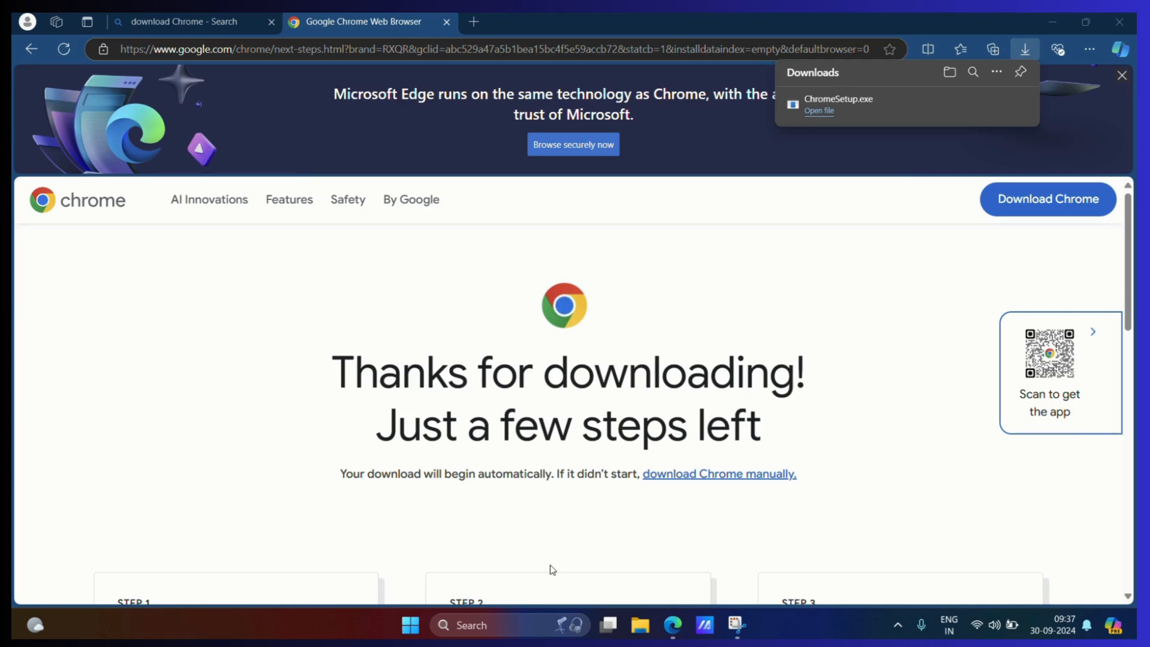
mouse_move(539, 570)
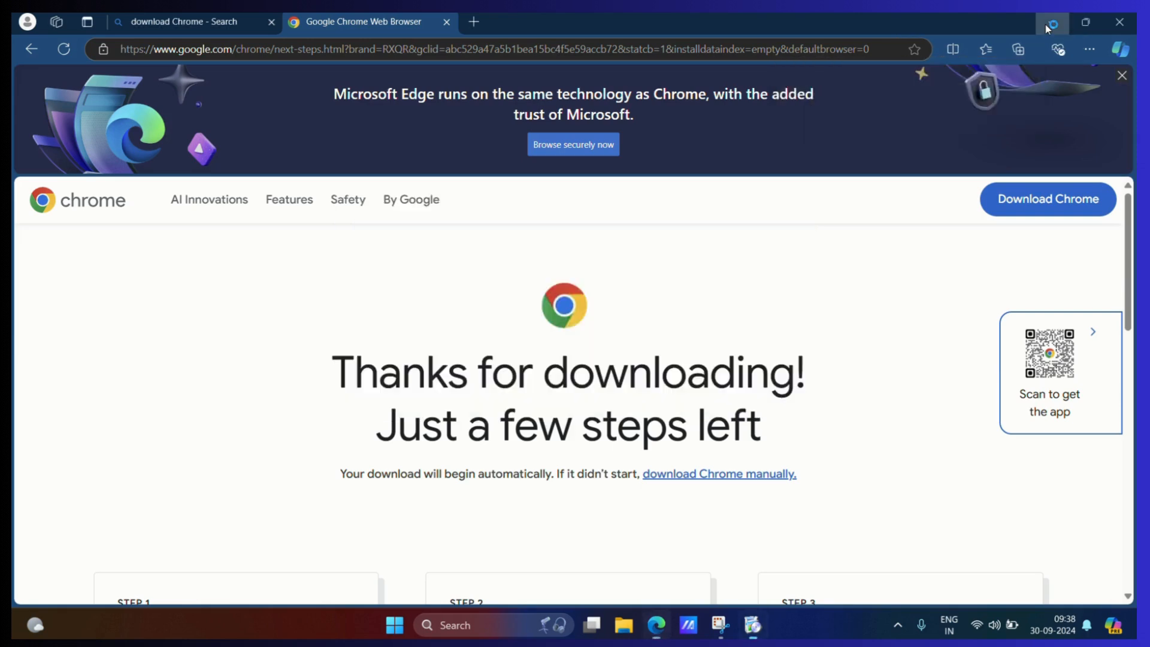
Minimize Edge and maximize the newly opened Chrome window on its New Tab page.
left_click(1051, 23)
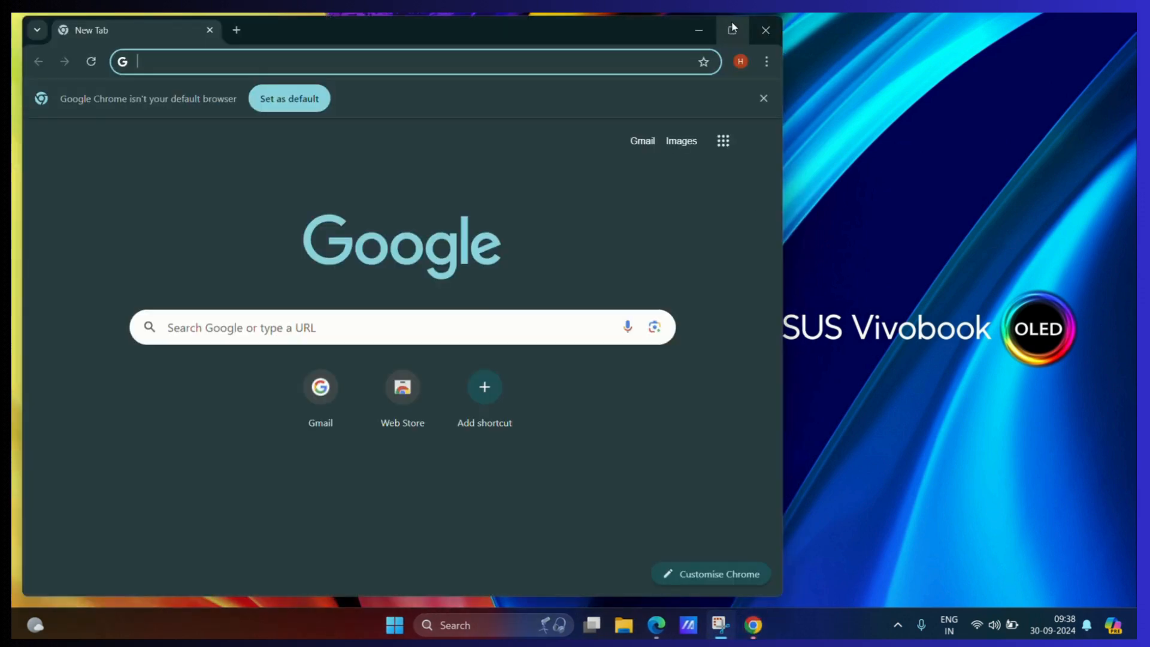
left_click(730, 30)
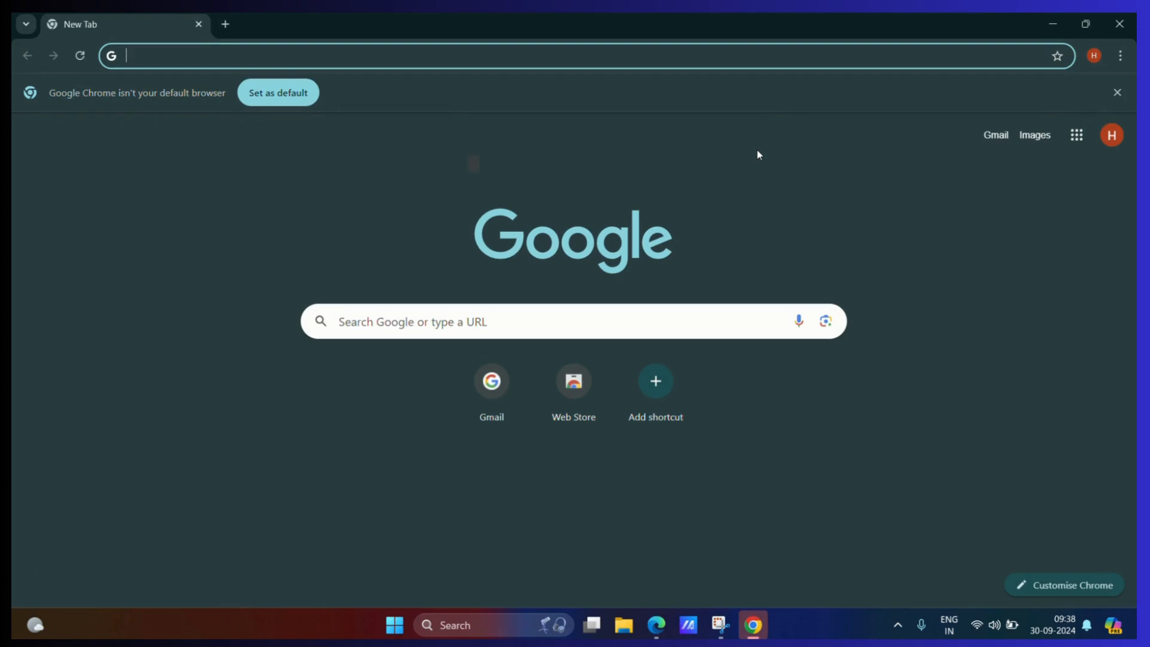